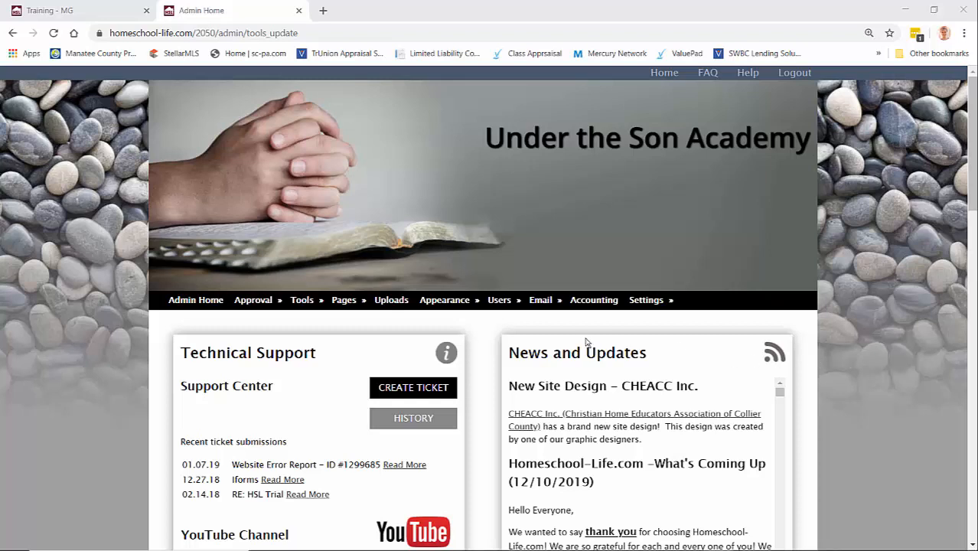
pyautogui.moveTo(388, 294)
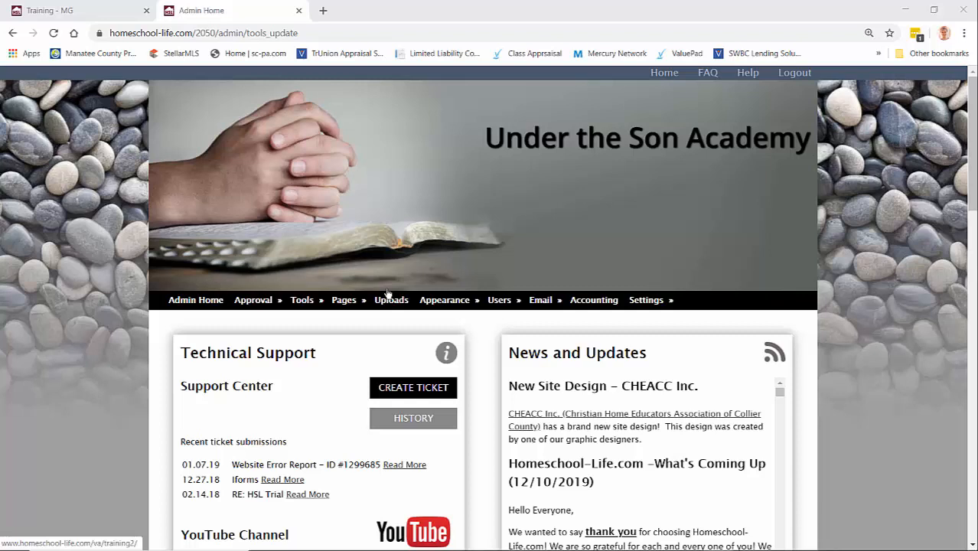
# Reach the Classes & Rosters admin page via Tools > Classes
pyautogui.click(302, 299)
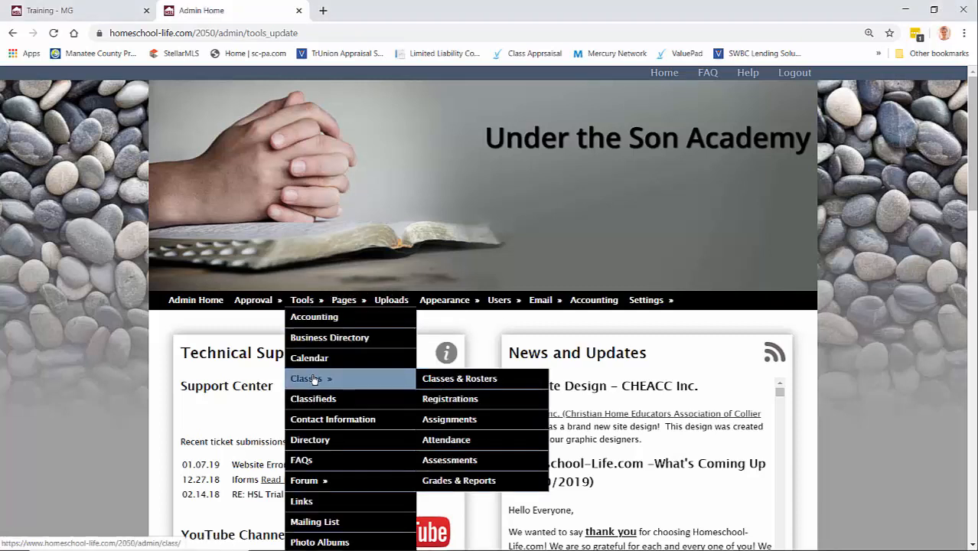
pyautogui.click(459, 378)
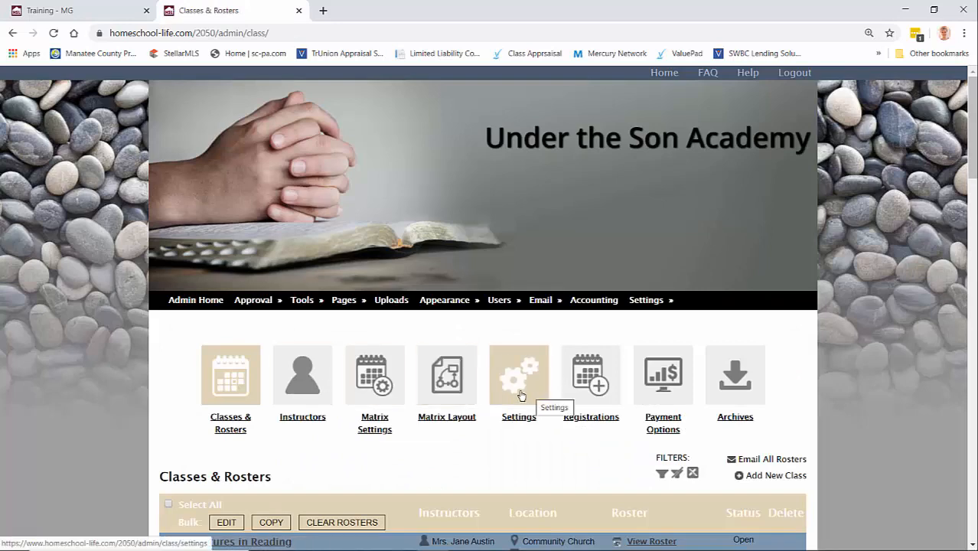
# Keep 'Allow families and instructors to create new class requests' checked and save the General Class Settings
pyautogui.click(518, 375)
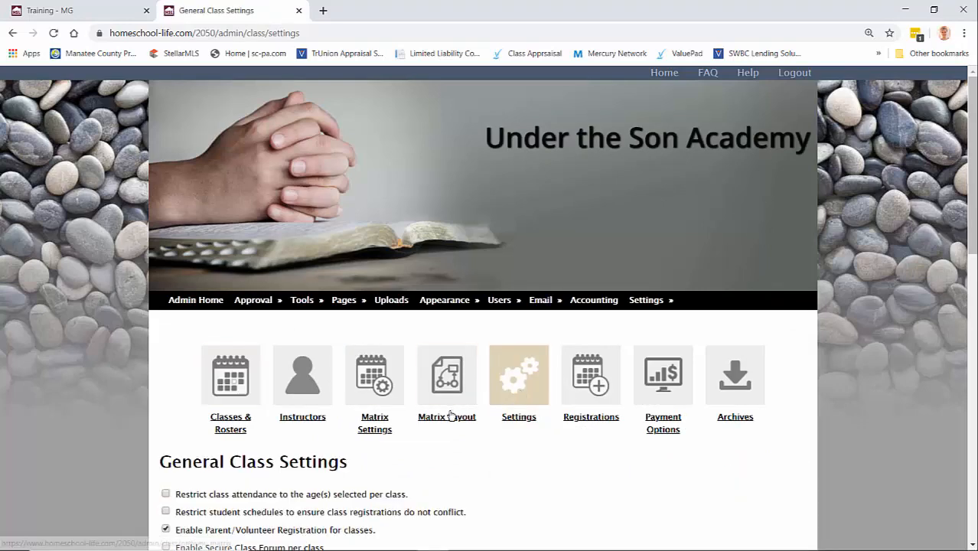
pyautogui.scroll(-3)
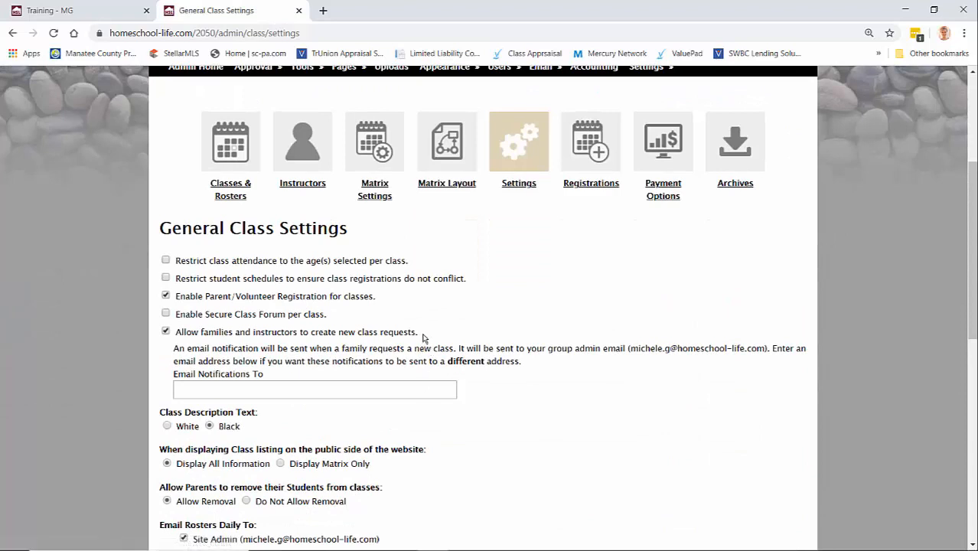
pyautogui.doubleClick(296, 331)
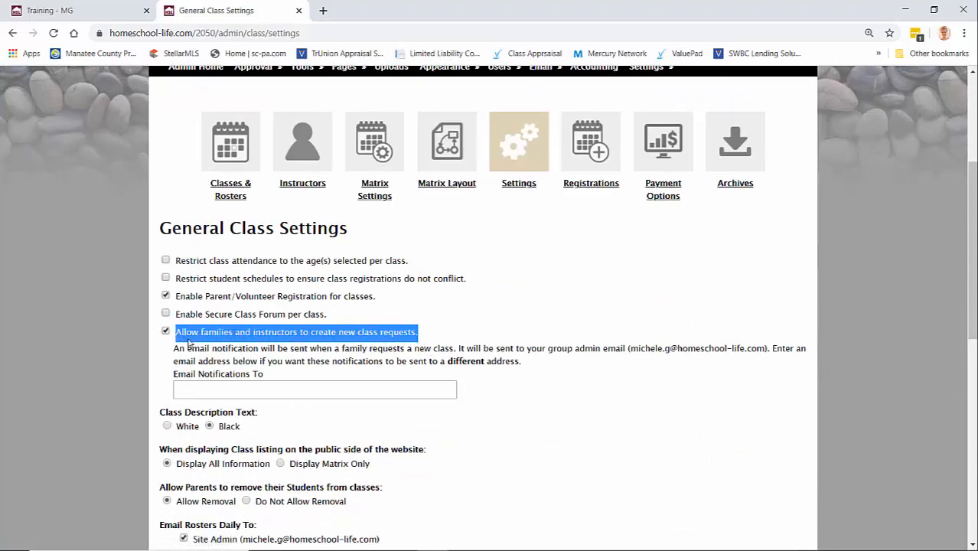
pyautogui.moveTo(352, 374)
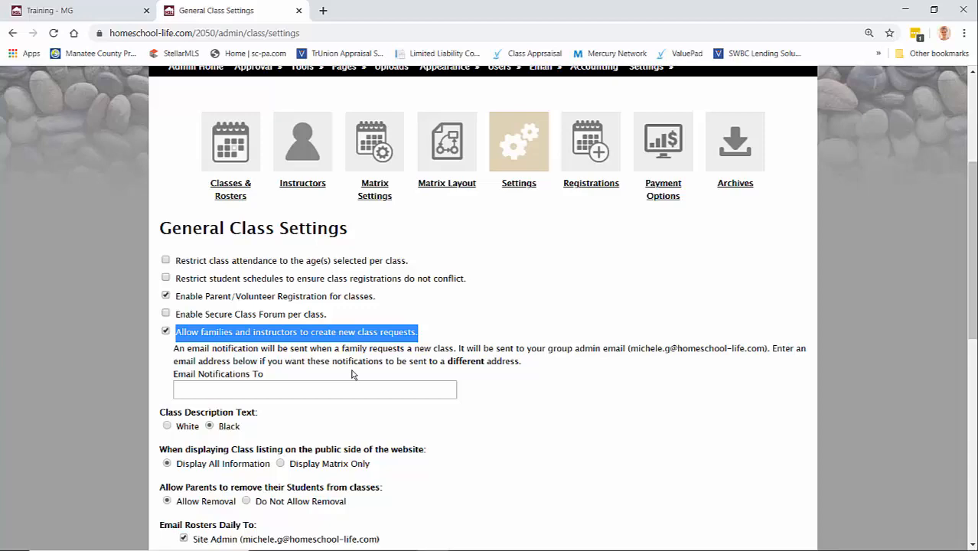
pyautogui.scroll(-3)
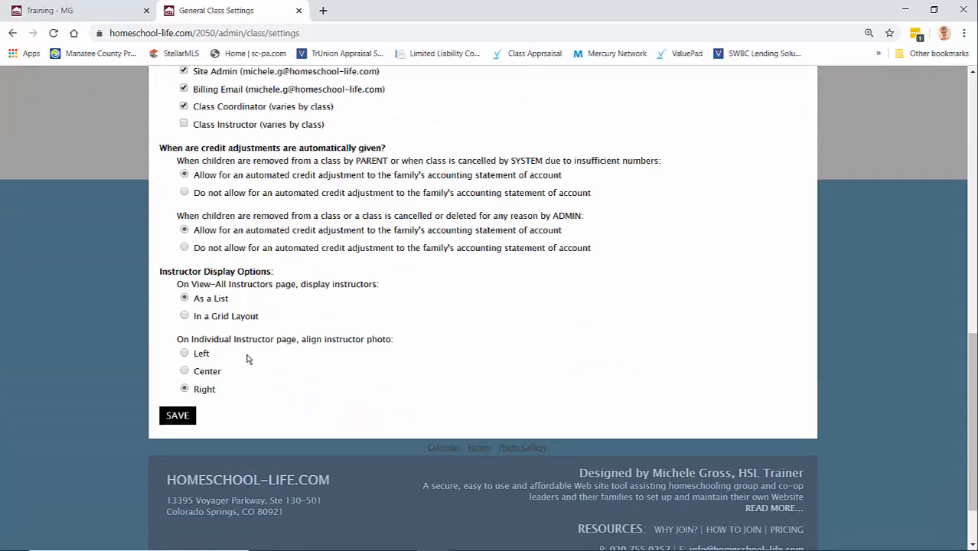
pyautogui.click(177, 415)
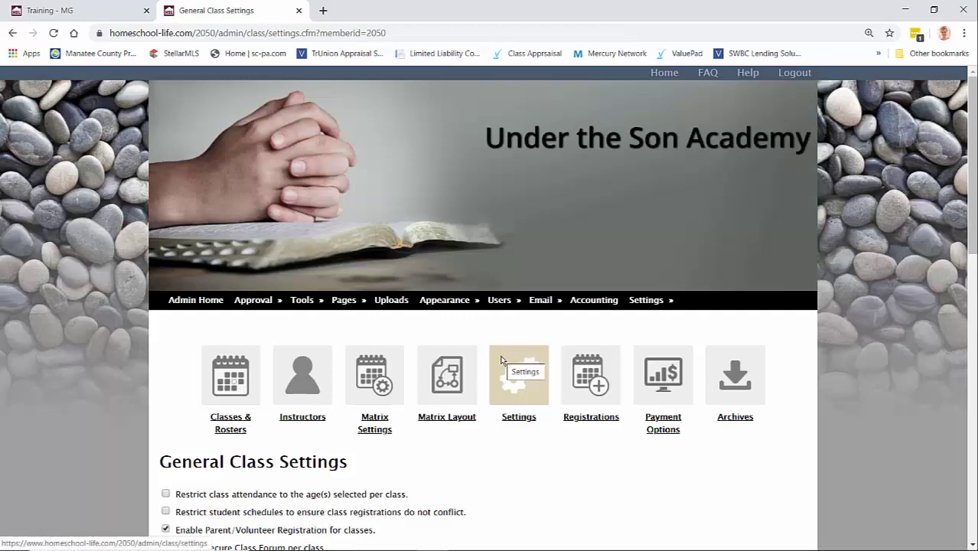
pyautogui.moveTo(230, 375)
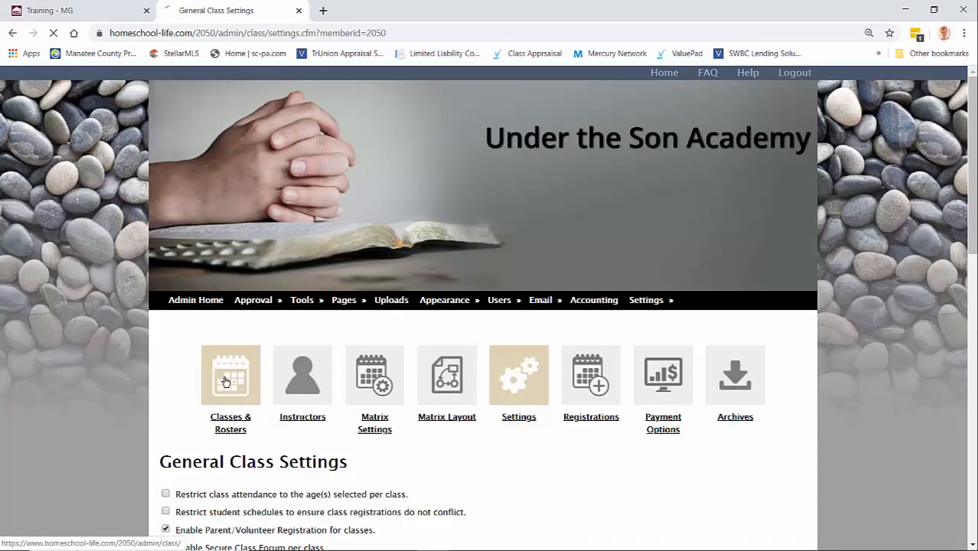
# Start Add New Class from Classes & Rosters and review the Request New Class form
pyautogui.click(230, 375)
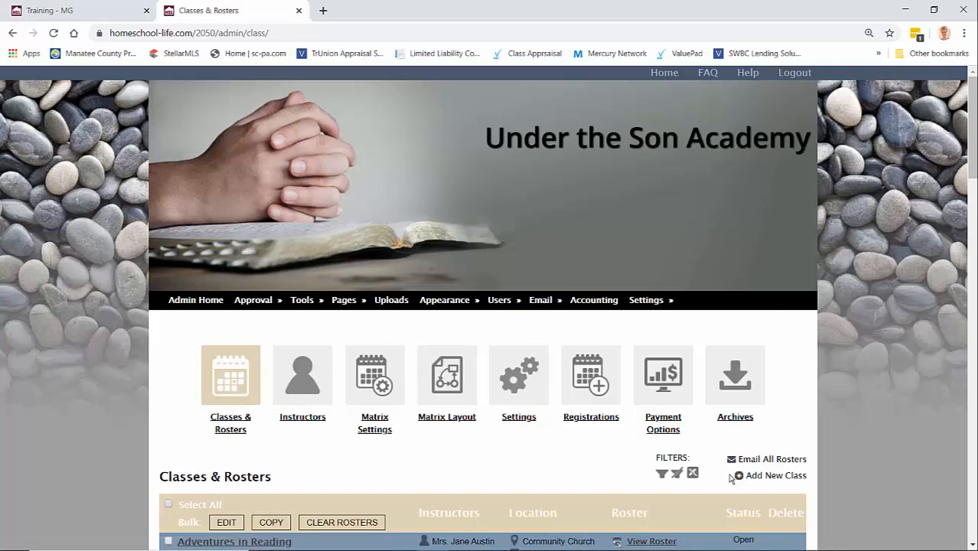
pyautogui.click(775, 475)
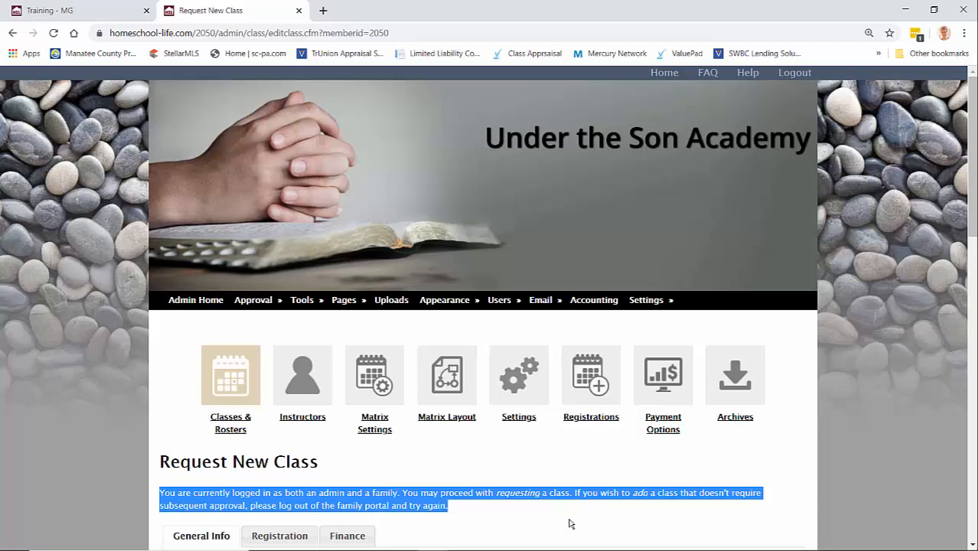
pyautogui.moveTo(554, 521)
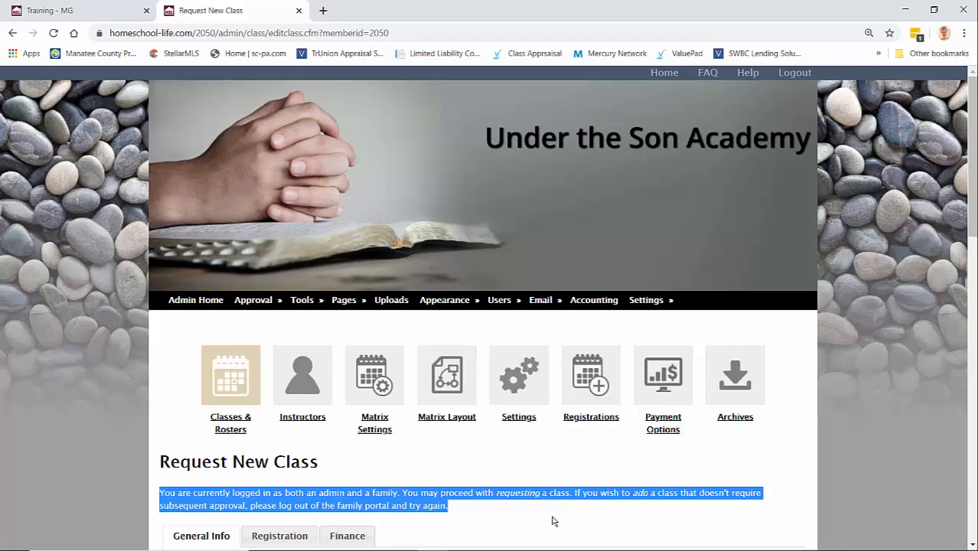
pyautogui.scroll(-3)
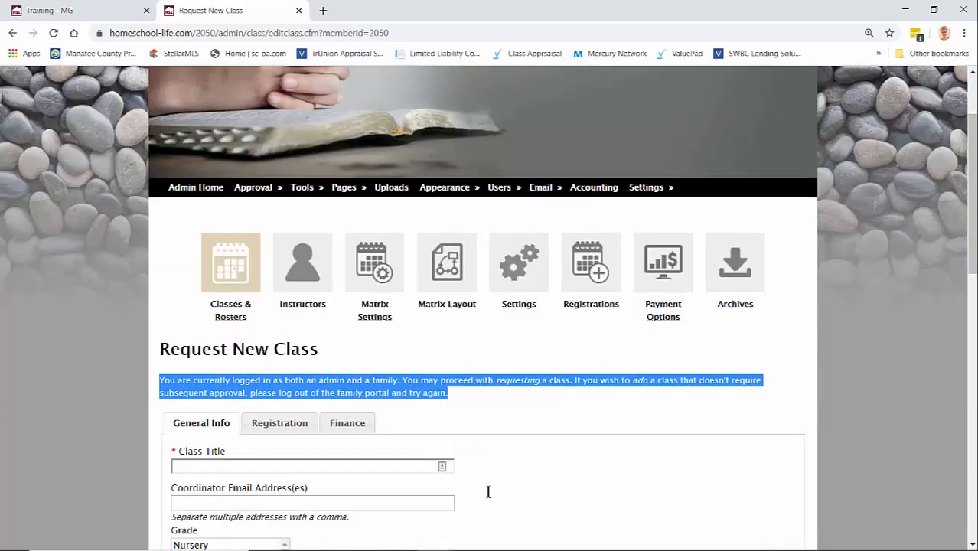
pyautogui.scroll(-3)
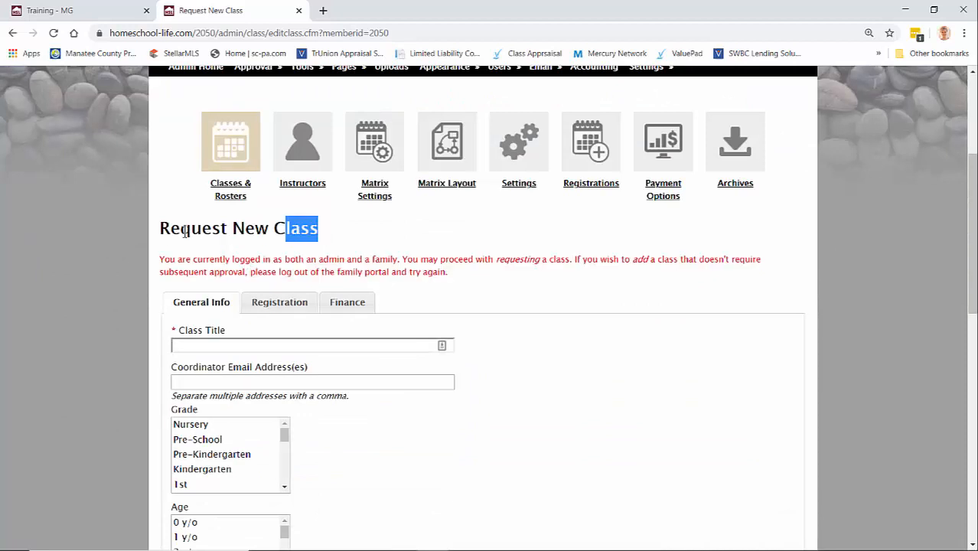
pyautogui.scroll(-3)
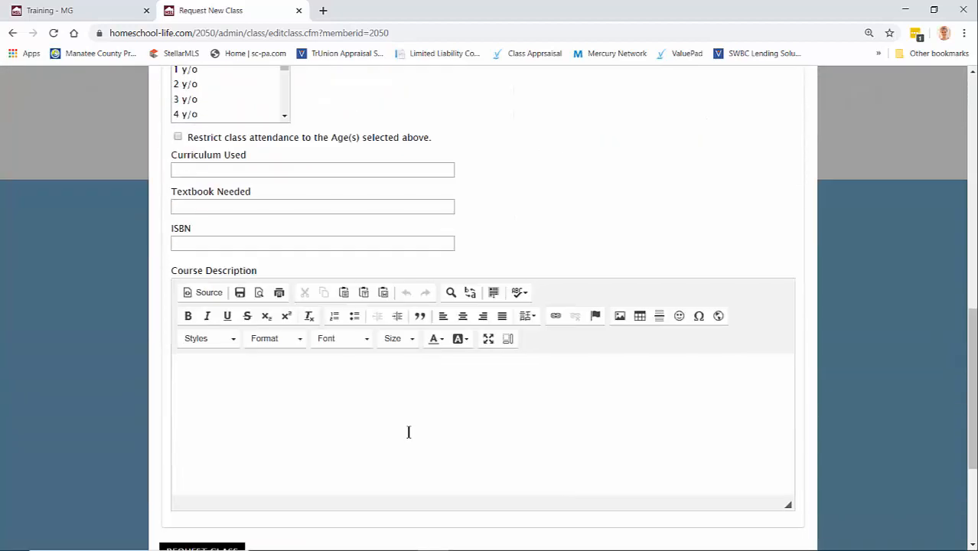
pyautogui.scroll(-3)
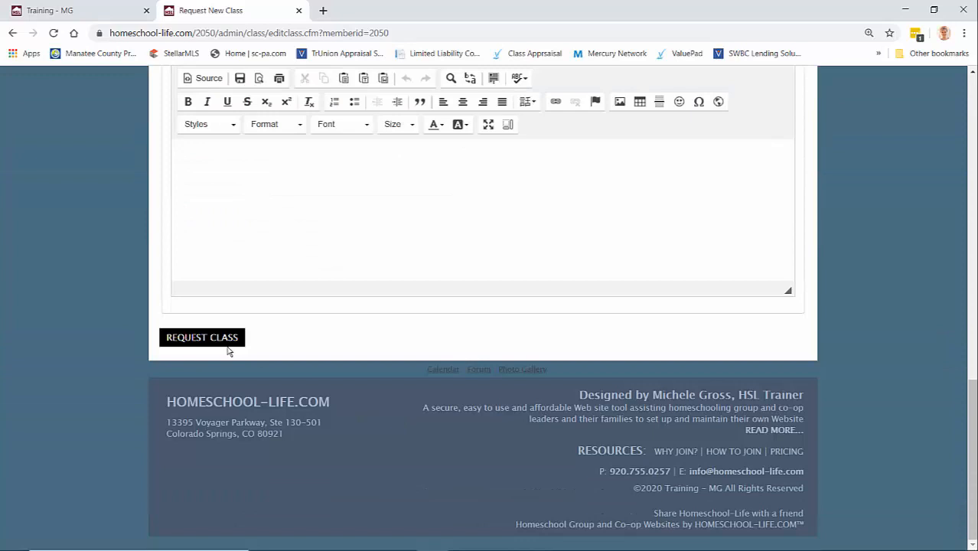
pyautogui.moveTo(264, 351)
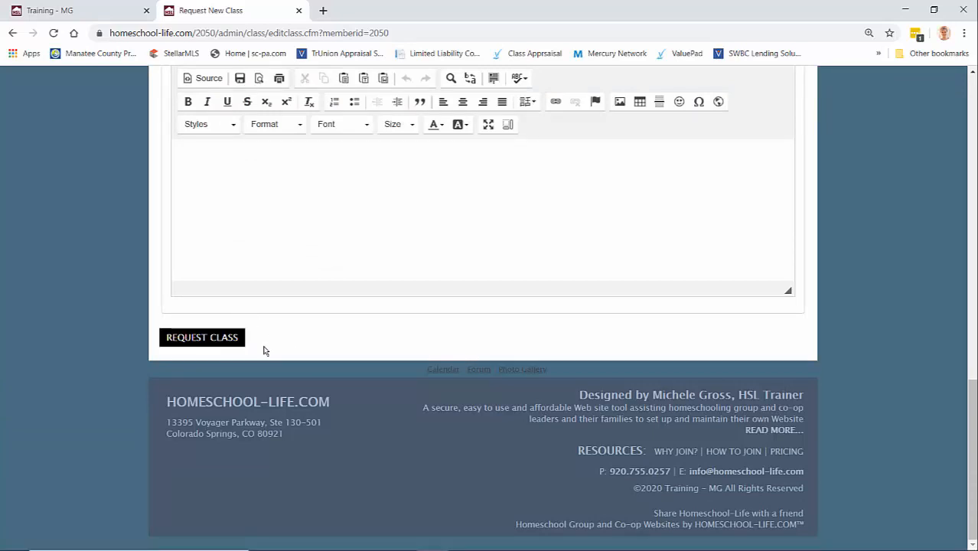
pyautogui.scroll(3)
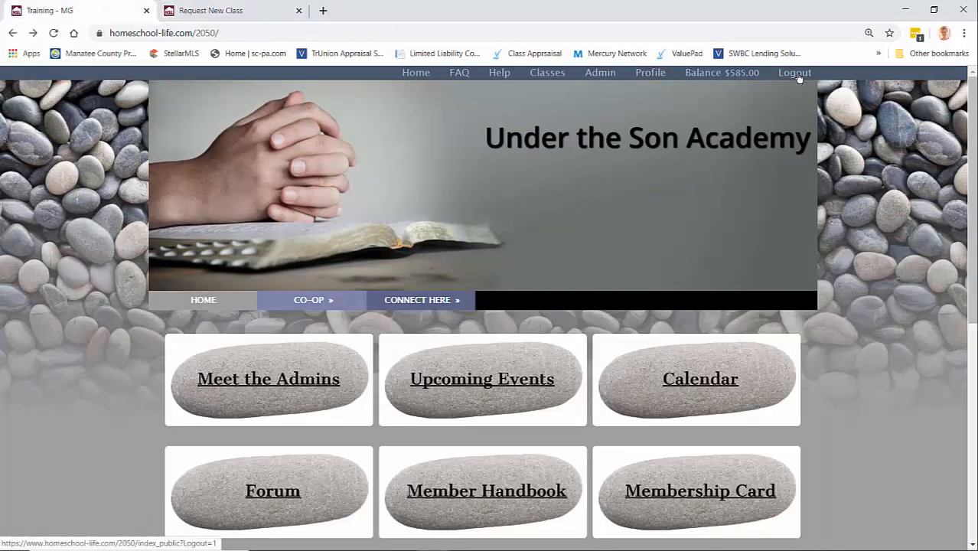
# Log out of the family portal and reload the class form on the admin side
pyautogui.click(234, 10)
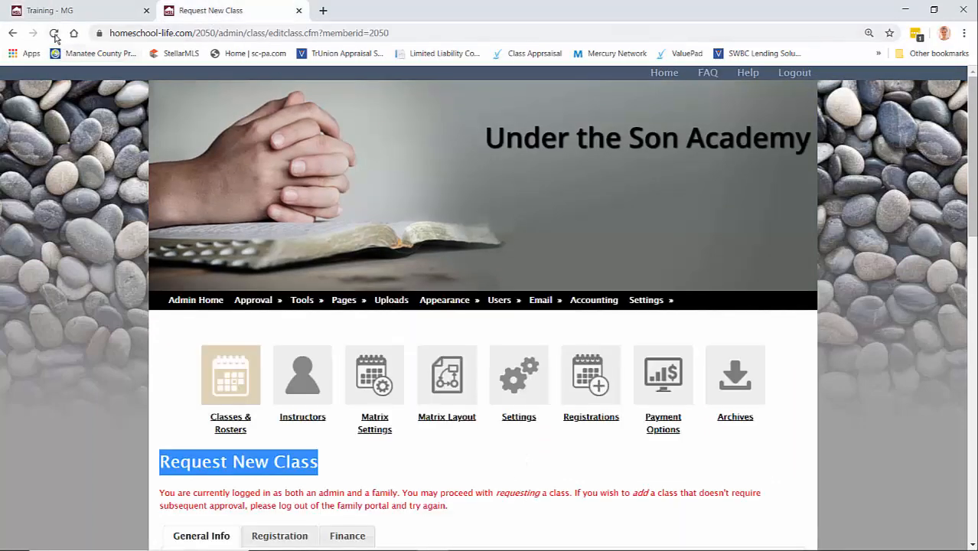
pyautogui.click(53, 33)
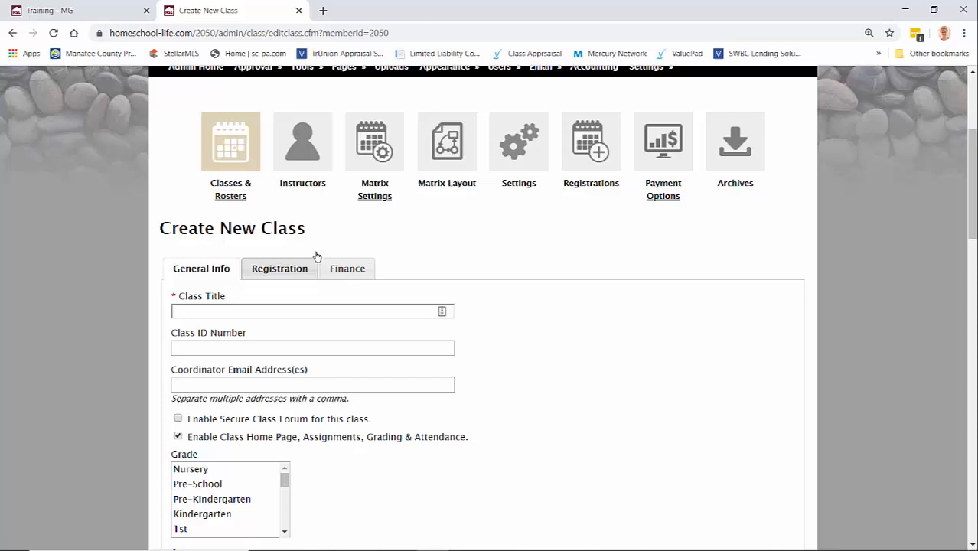
pyautogui.moveTo(406, 362)
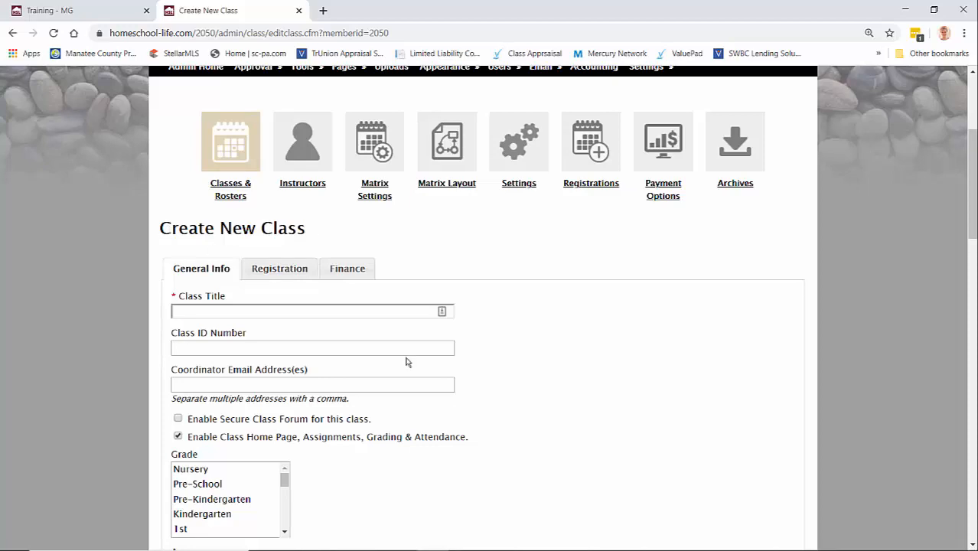
pyautogui.scroll(-3)
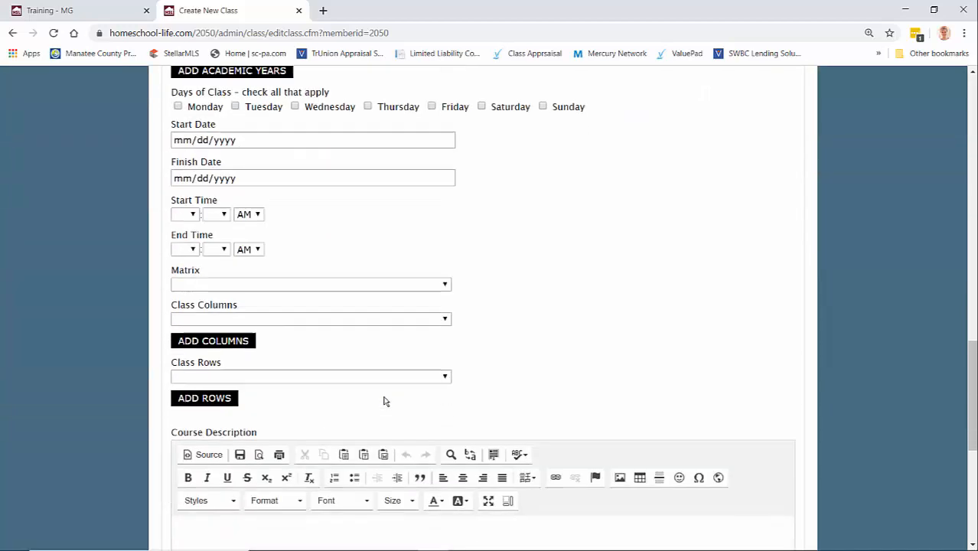
pyautogui.scroll(3)
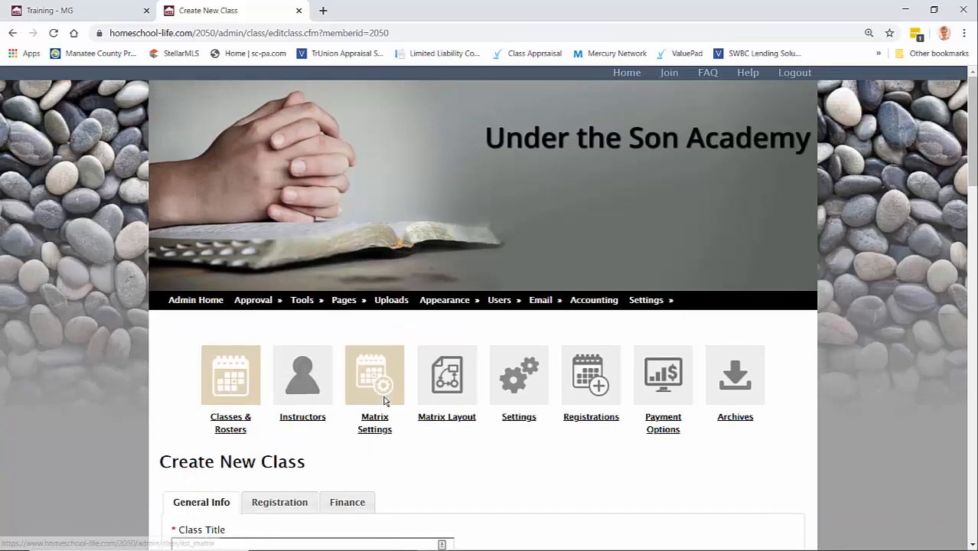
pyautogui.moveTo(375, 482)
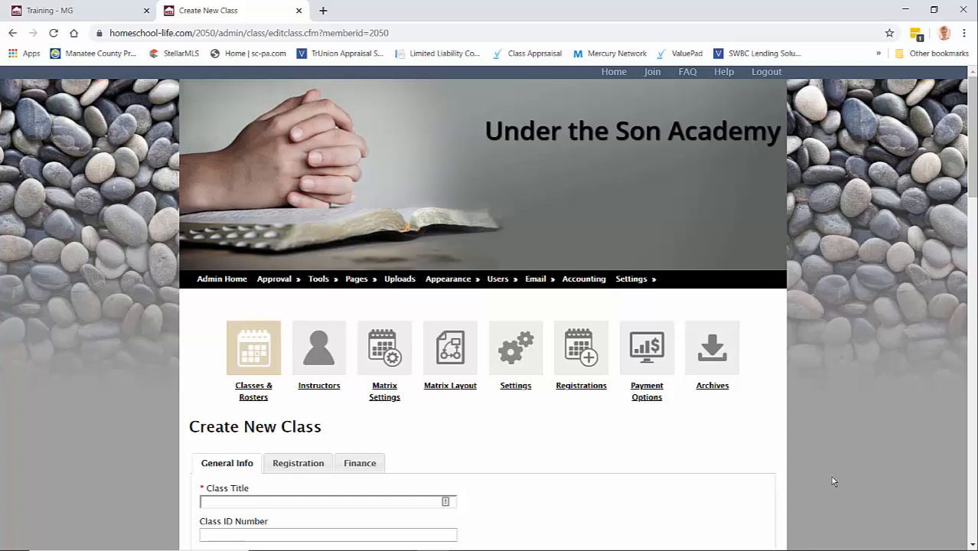
pyautogui.moveTo(603, 480)
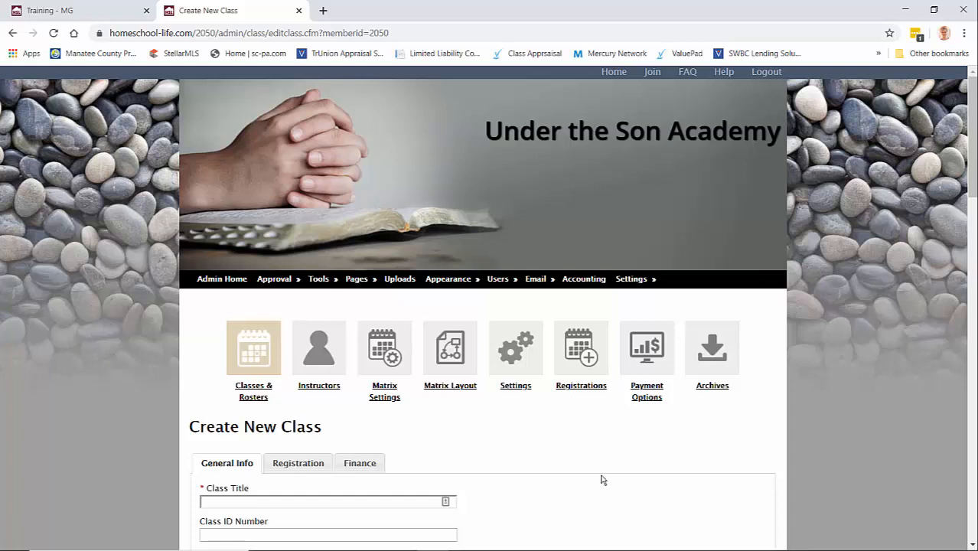
pyautogui.moveTo(299, 303)
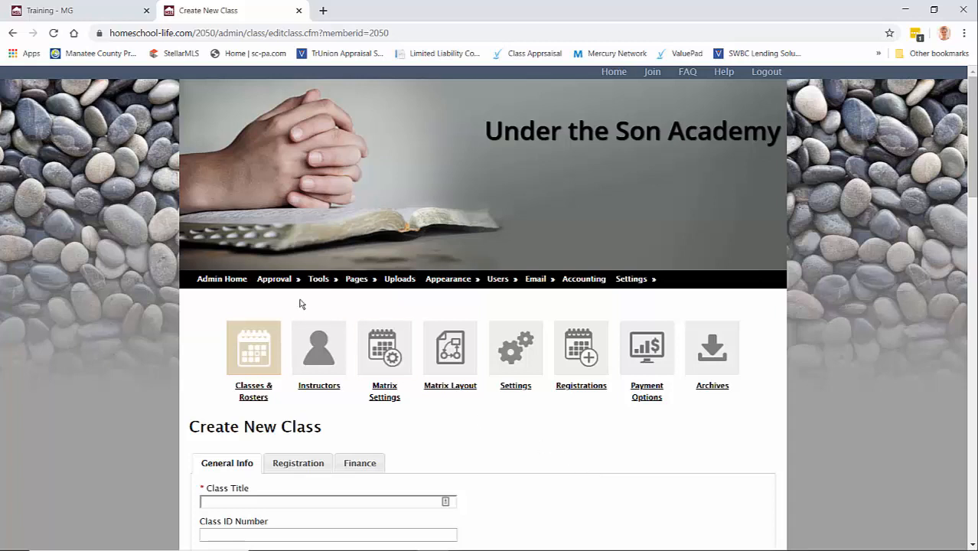
# From Approve Submissions, bring up the requested Art Class's Edit Class page
pyautogui.click(273, 279)
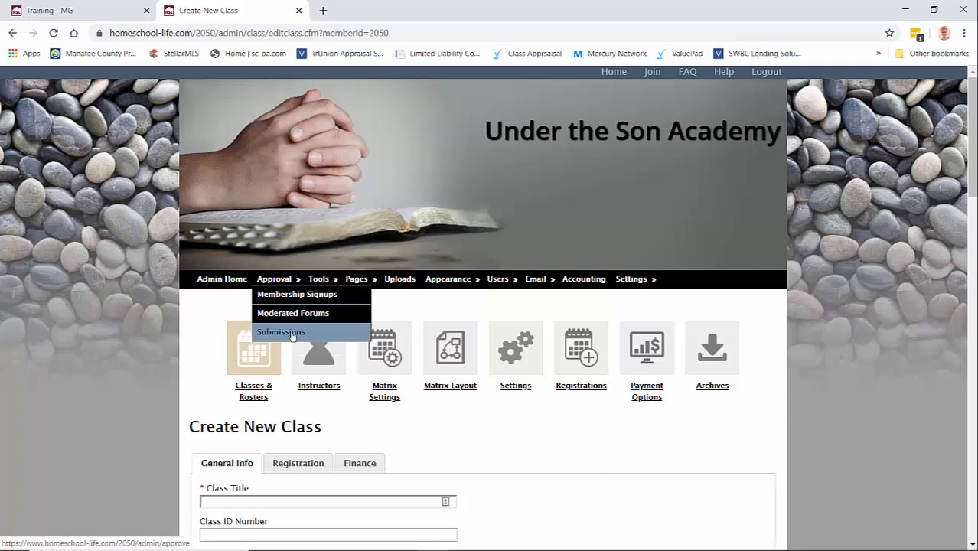
pyautogui.click(281, 331)
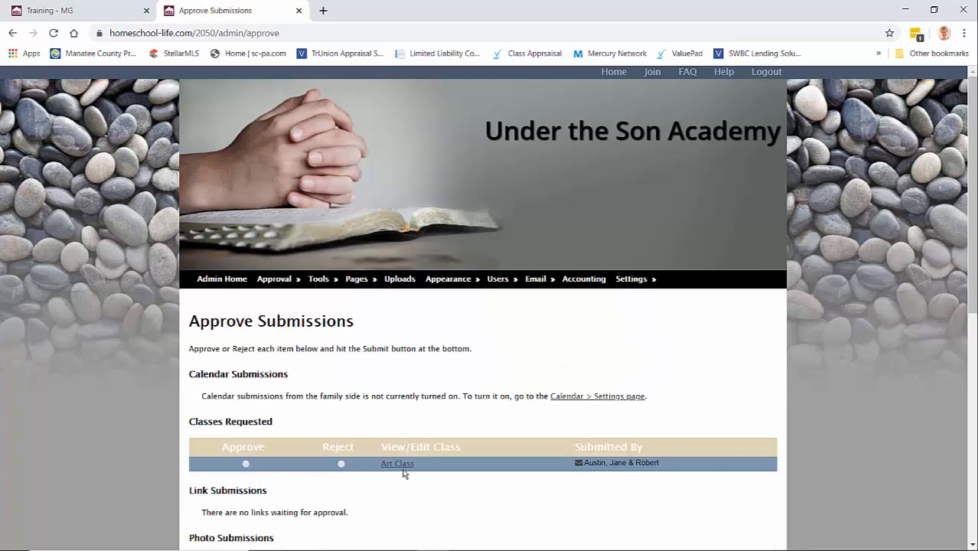
pyautogui.moveTo(398, 474)
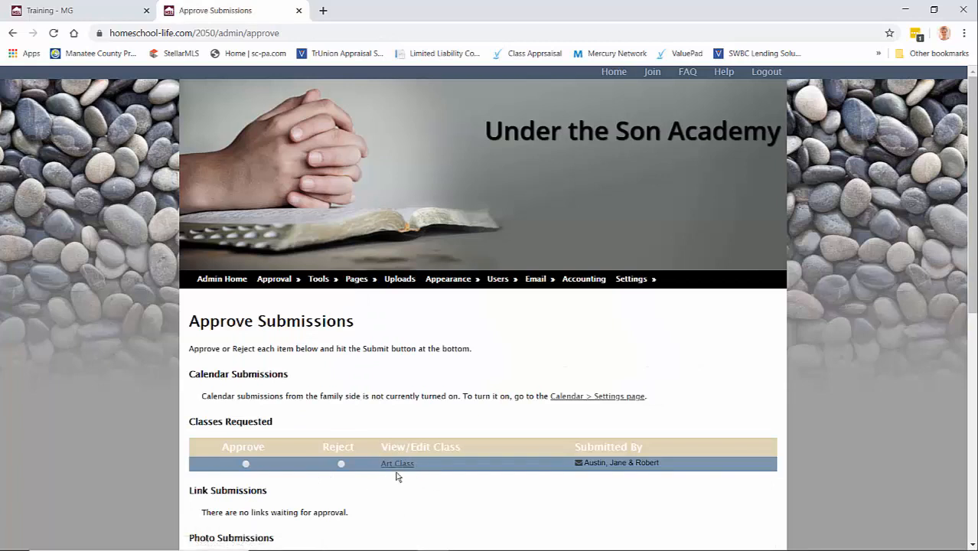
pyautogui.moveTo(397, 463)
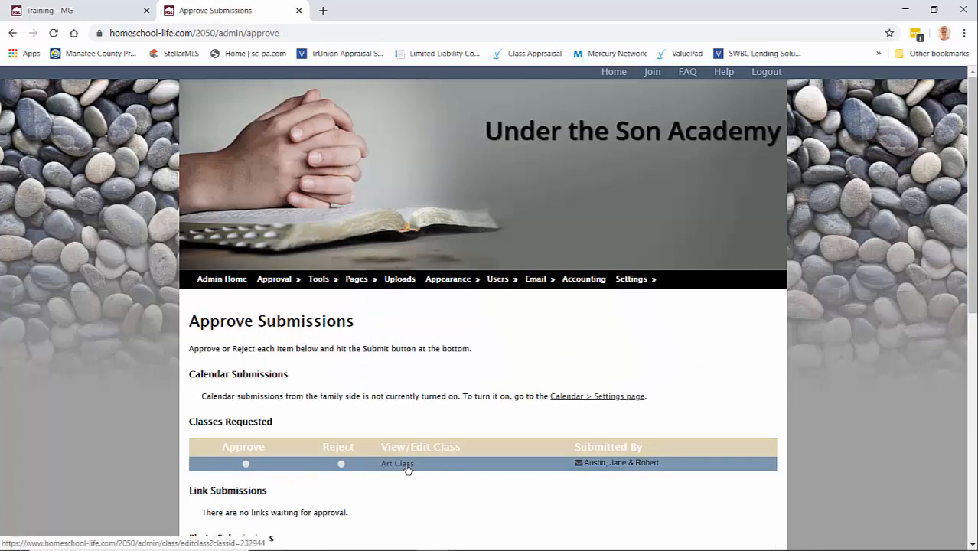
pyautogui.click(397, 463)
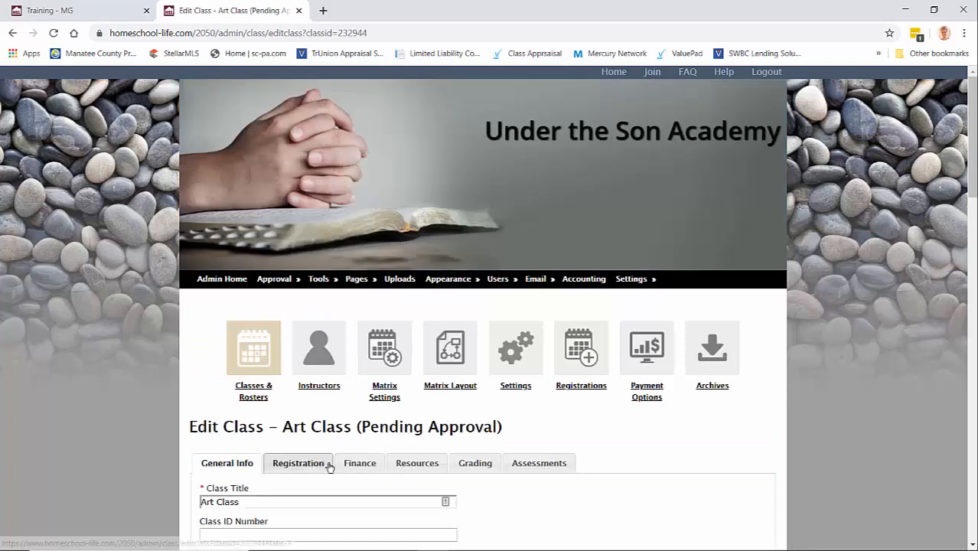
# Select the first name in the Instructors list as the Art Class instructor
pyautogui.scroll(-3)
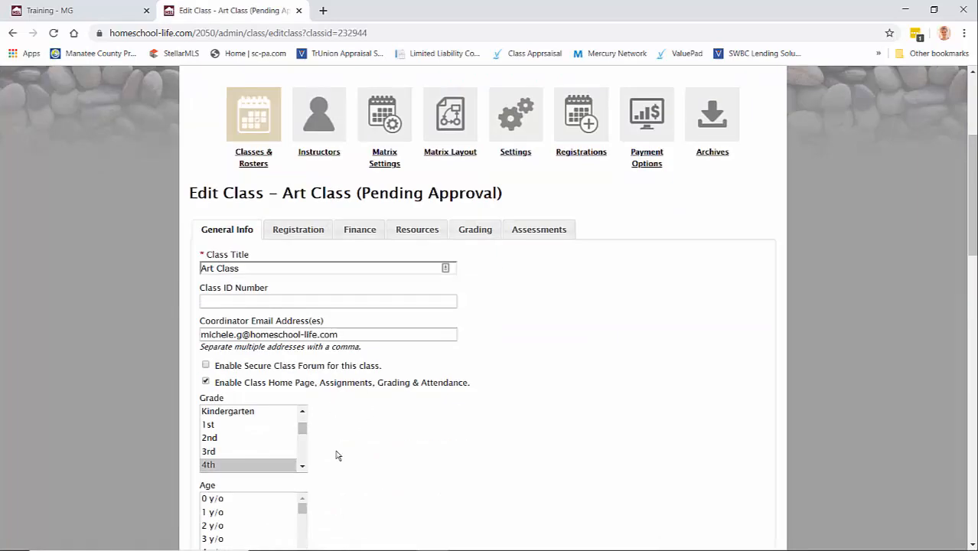
pyautogui.moveTo(392, 500)
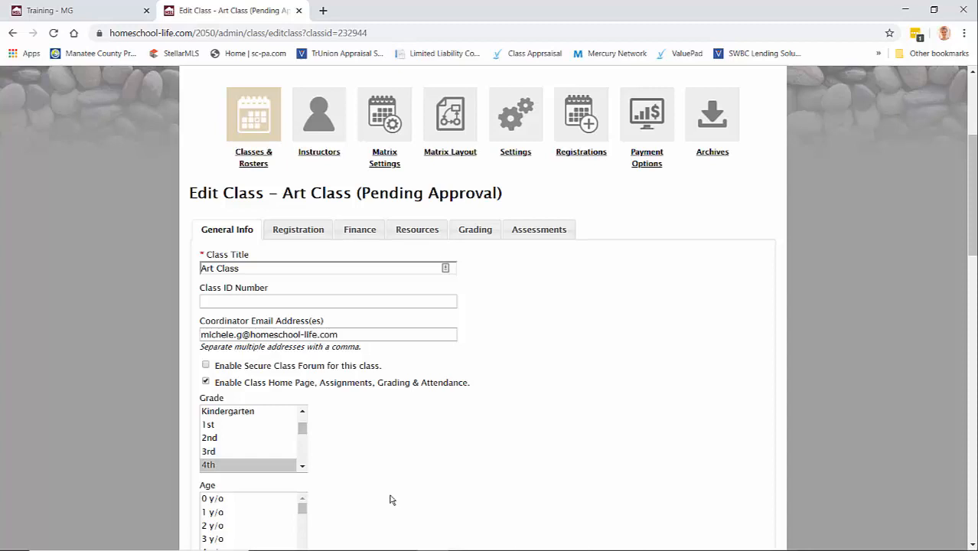
pyautogui.scroll(-3)
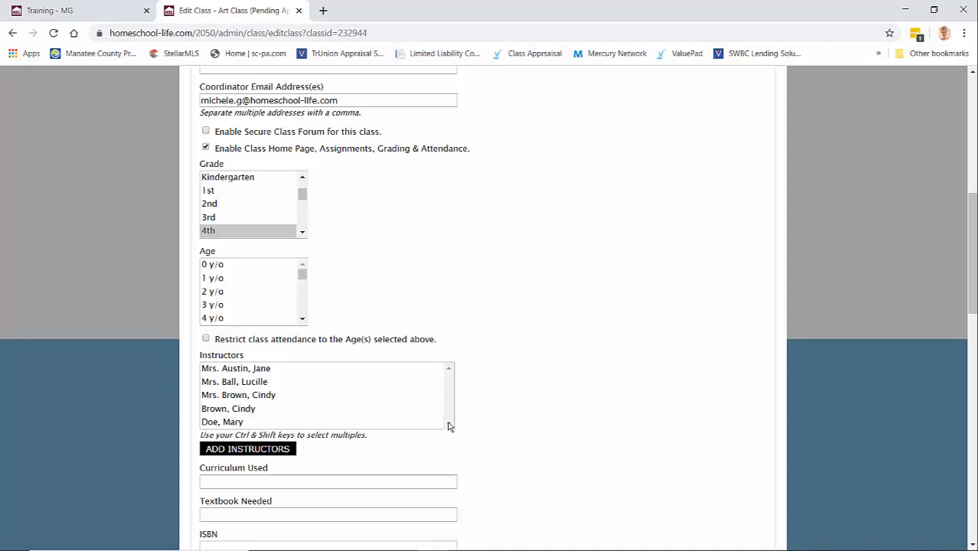
pyautogui.click(236, 368)
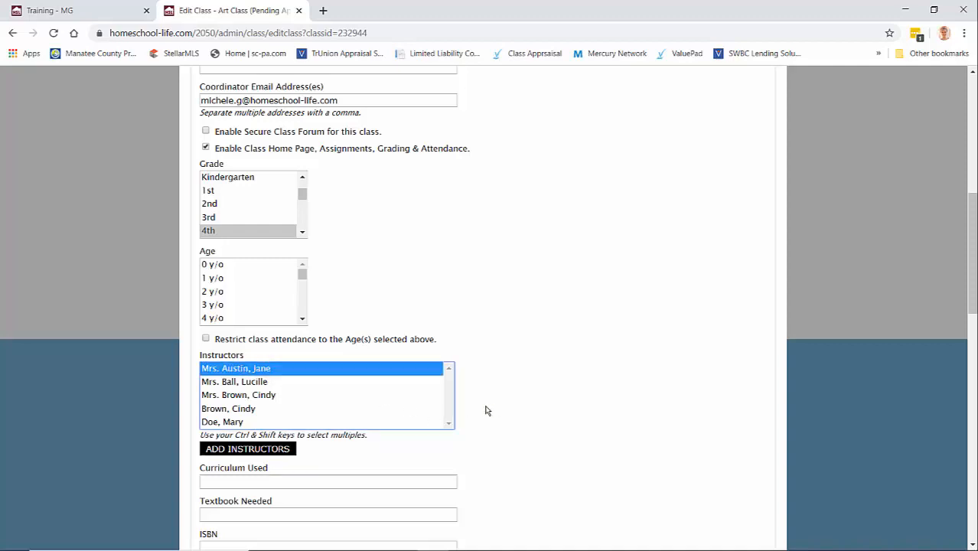
pyautogui.scroll(-3)
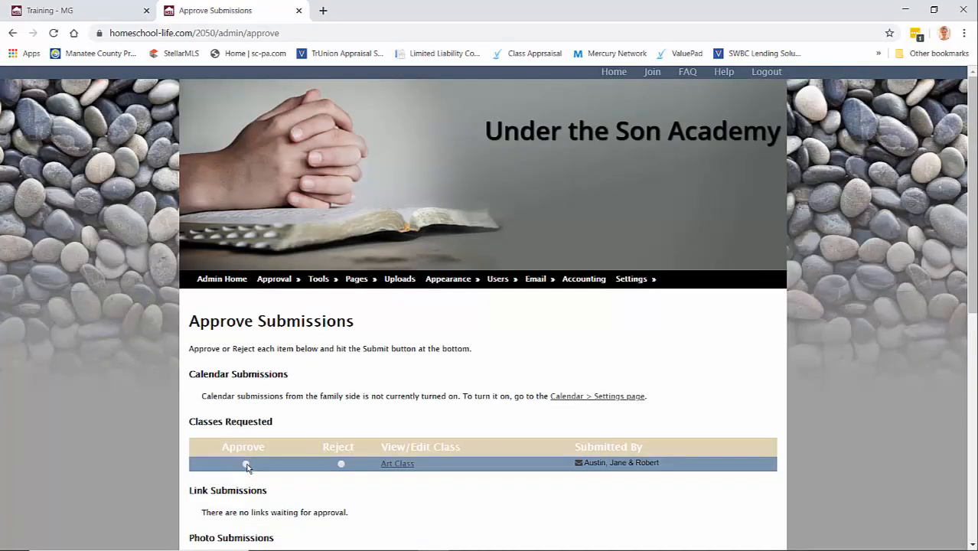
# Mark the Art Class request as Approve and submit the decision
pyautogui.click(245, 462)
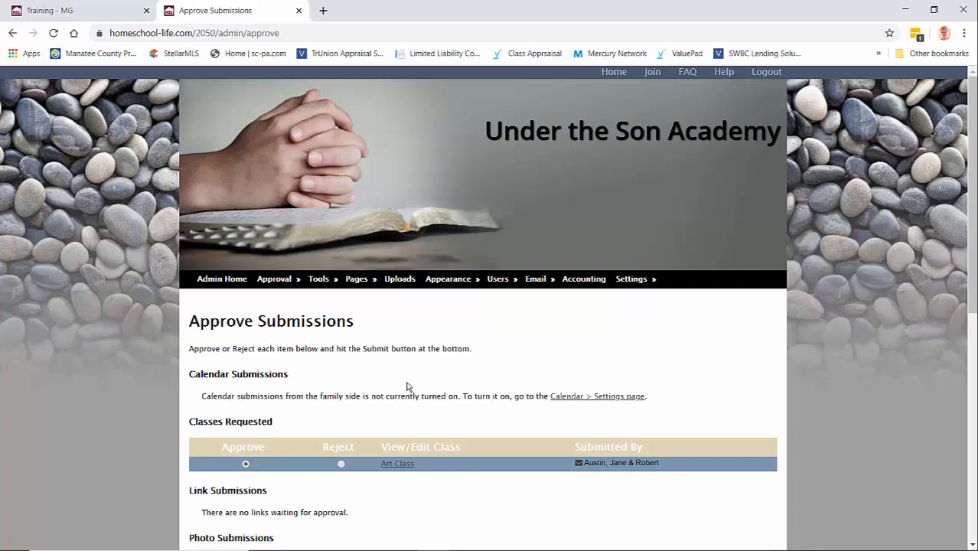
pyautogui.scroll(-3)
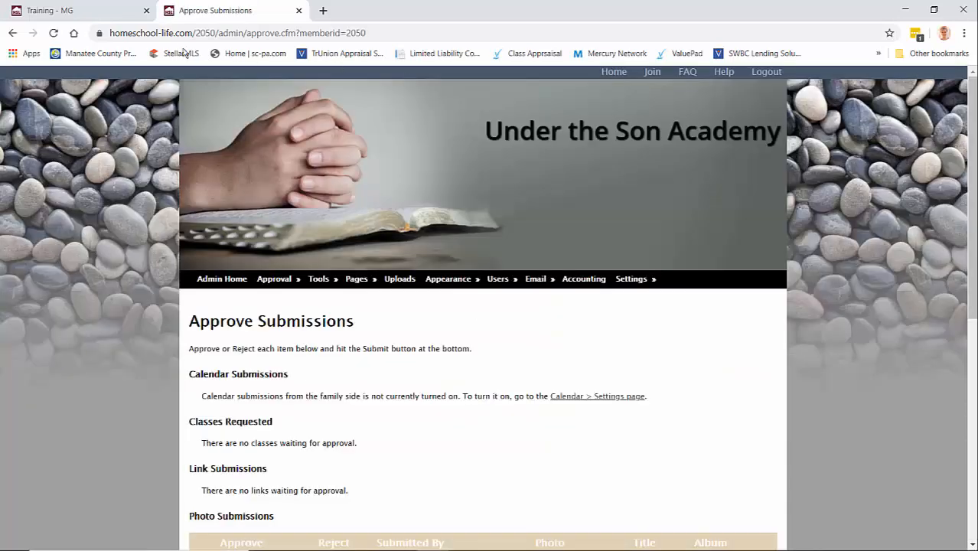
# Sign in on the Training site as instructor Jane Austin to reach her Instructor Dashboard
pyautogui.click(766, 71)
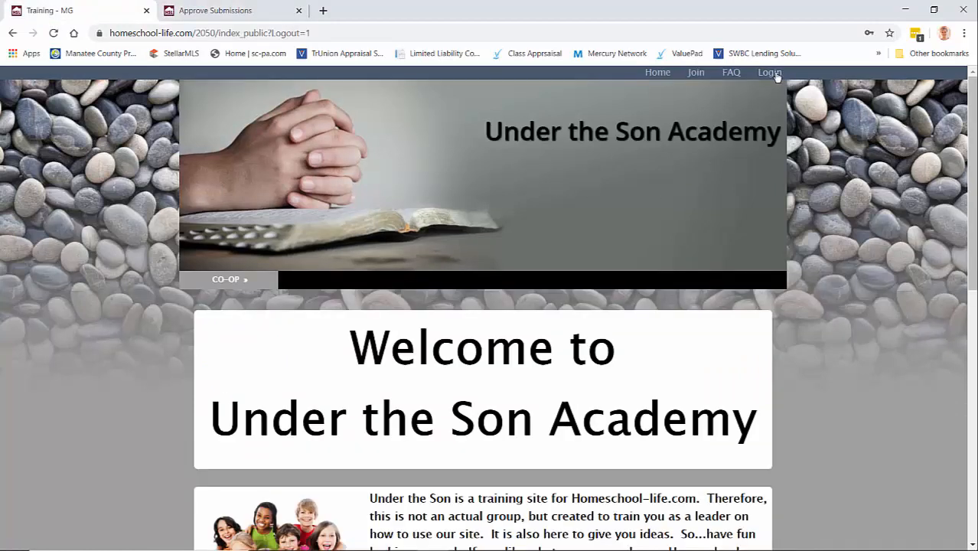
pyautogui.click(769, 72)
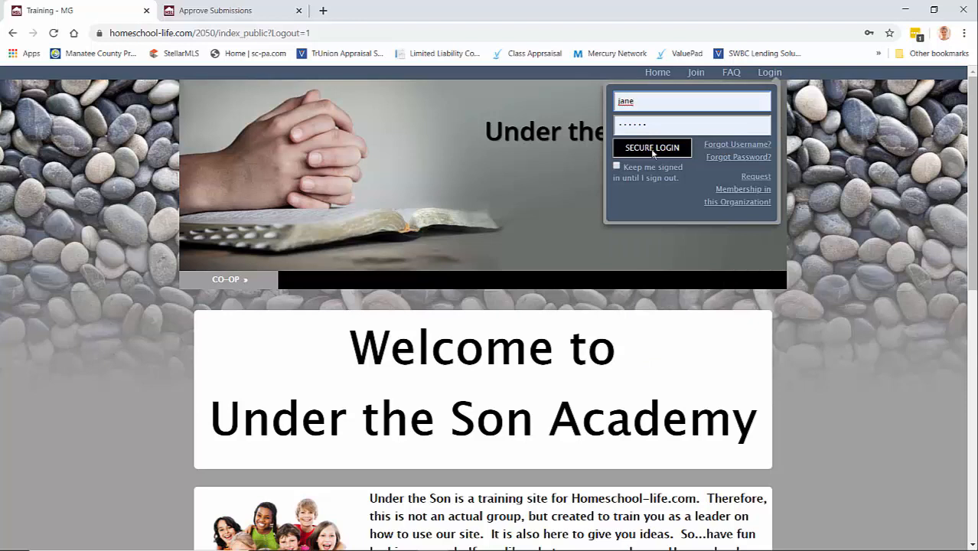
pyautogui.click(651, 148)
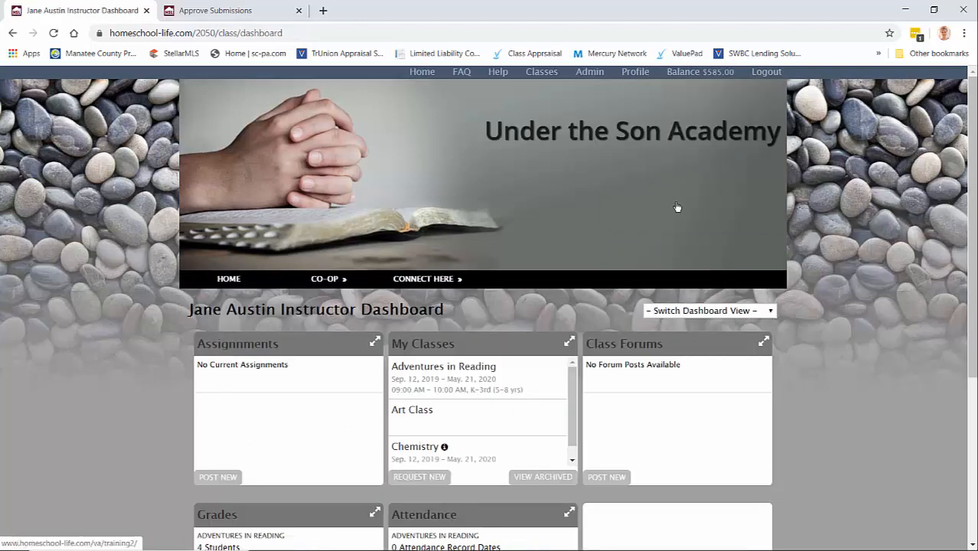
pyautogui.moveTo(846, 162)
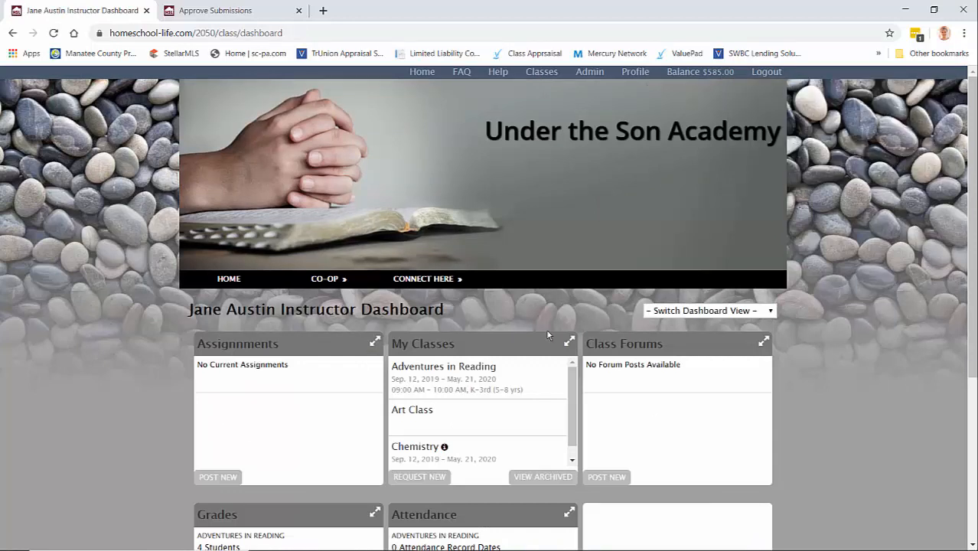
pyautogui.moveTo(409, 413)
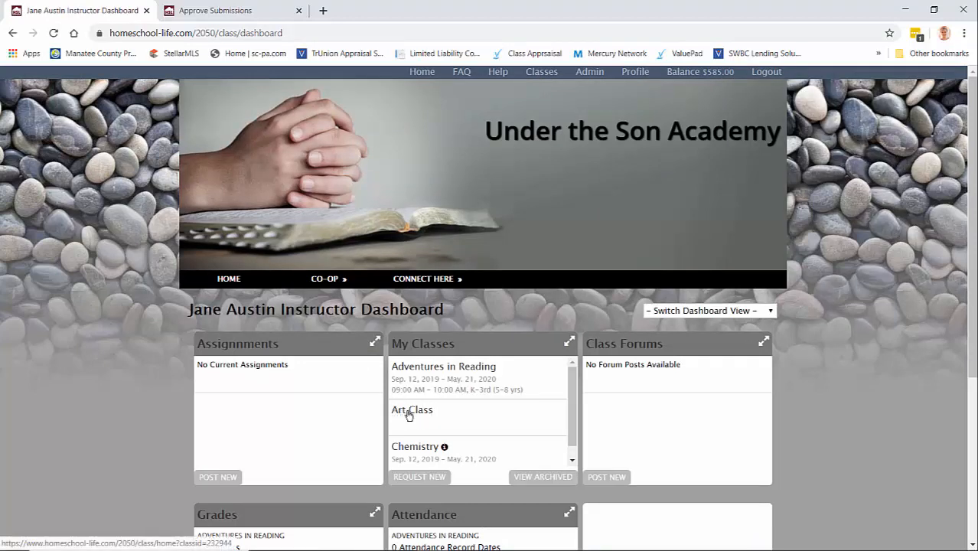
# Review Art Class's Resources, Grading, Assessments and Finance sections, then return to Approve Submissions
pyautogui.click(411, 410)
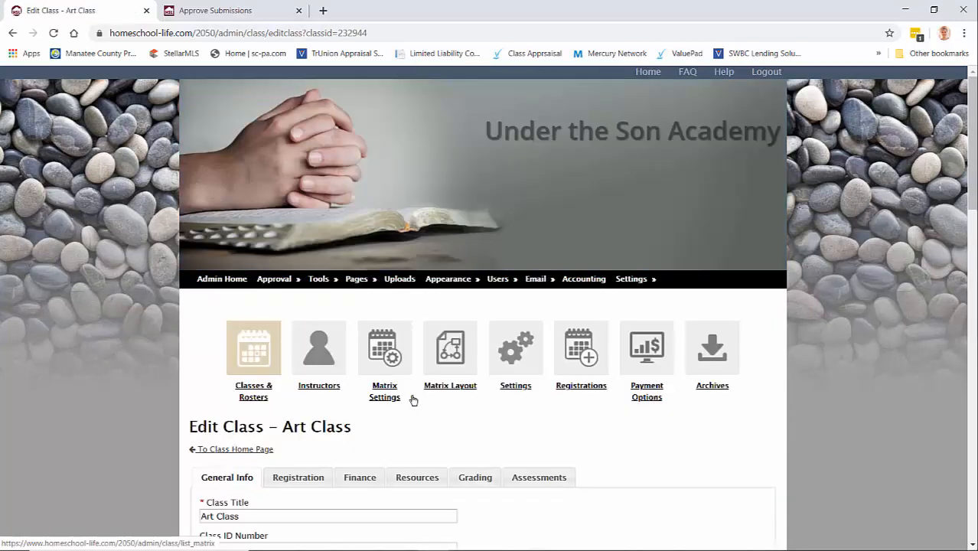
pyautogui.click(417, 476)
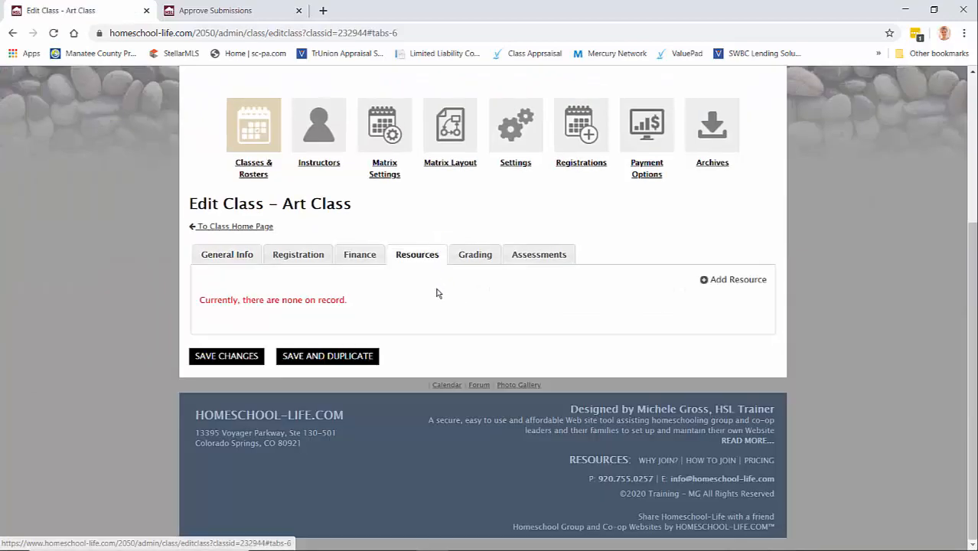
pyautogui.click(474, 254)
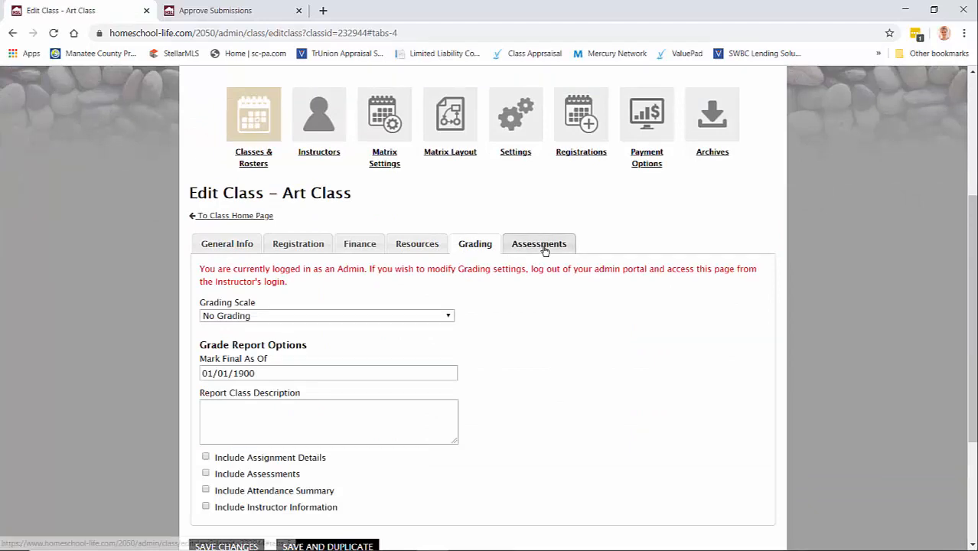
pyautogui.click(539, 244)
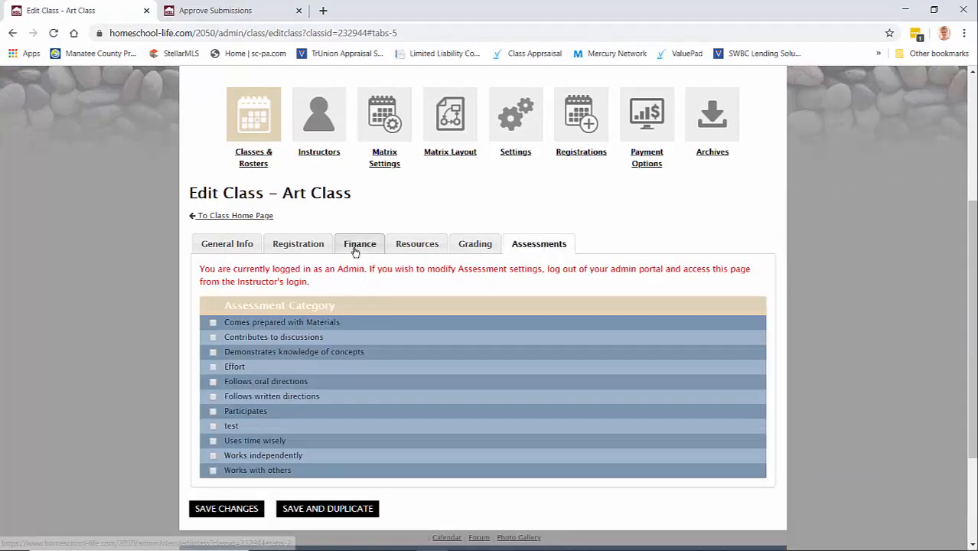
pyautogui.click(360, 243)
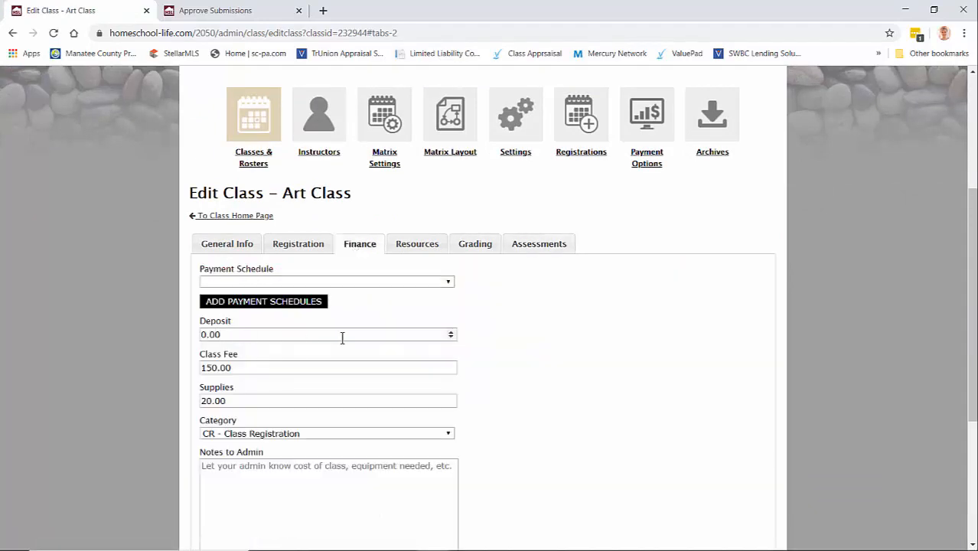
pyautogui.click(214, 10)
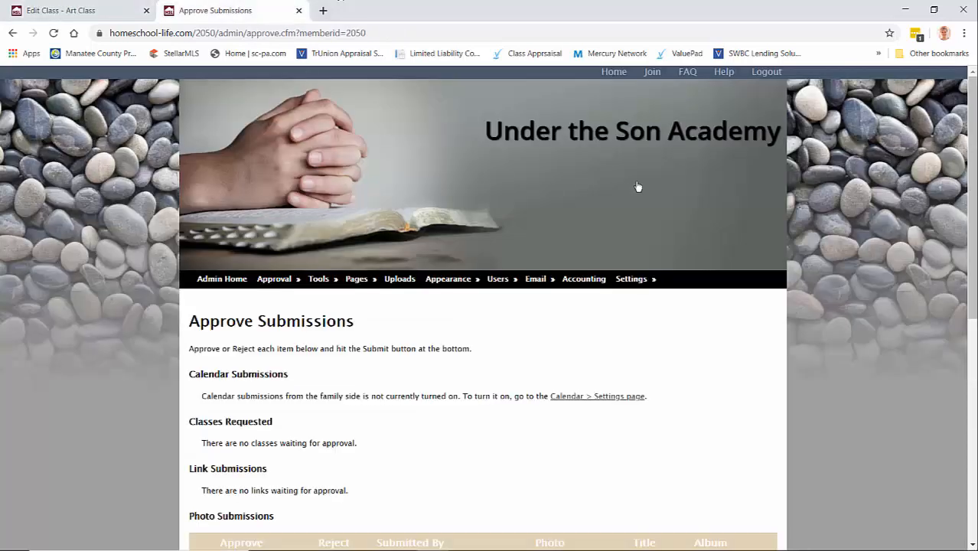
# Log the administrator out and view Art Class's reduced General Info fields as instructor
pyautogui.click(765, 71)
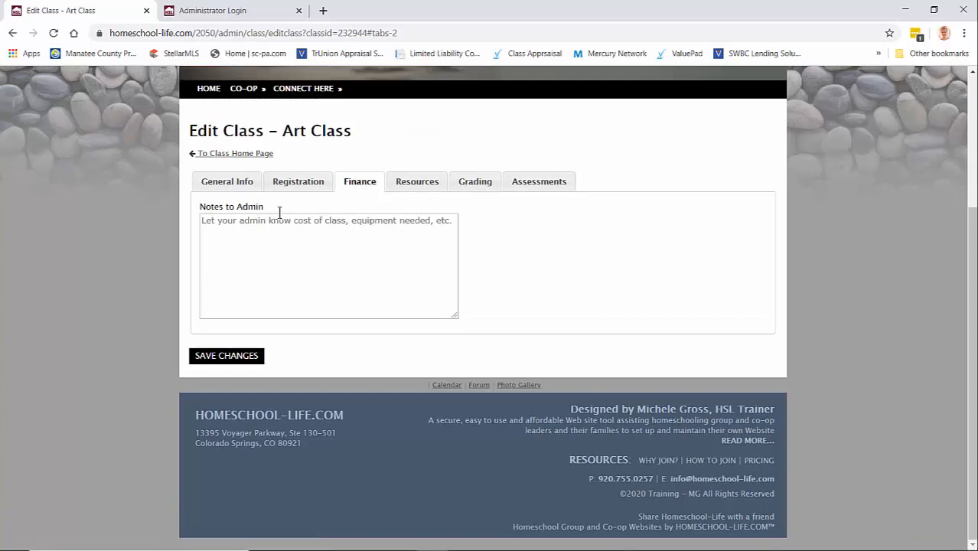
pyautogui.click(227, 181)
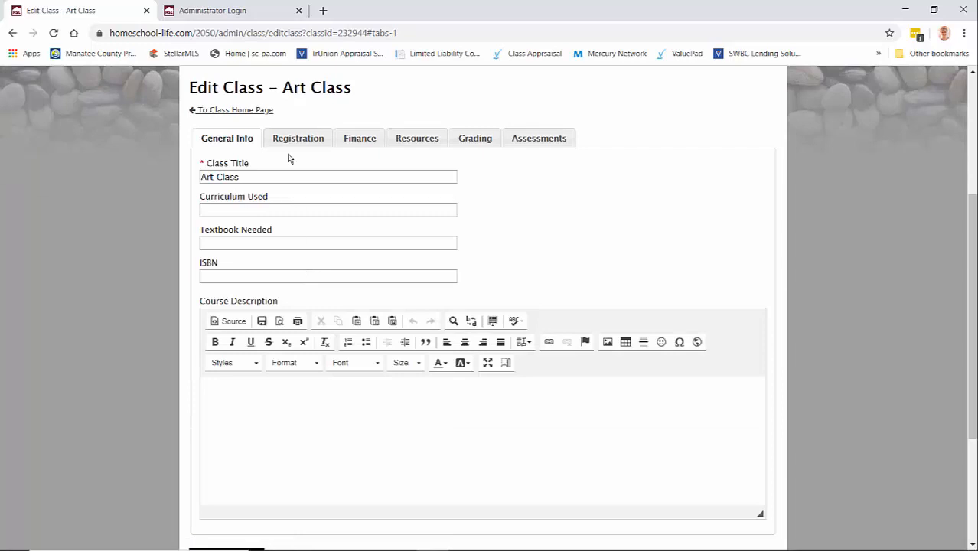
pyautogui.moveTo(297, 138)
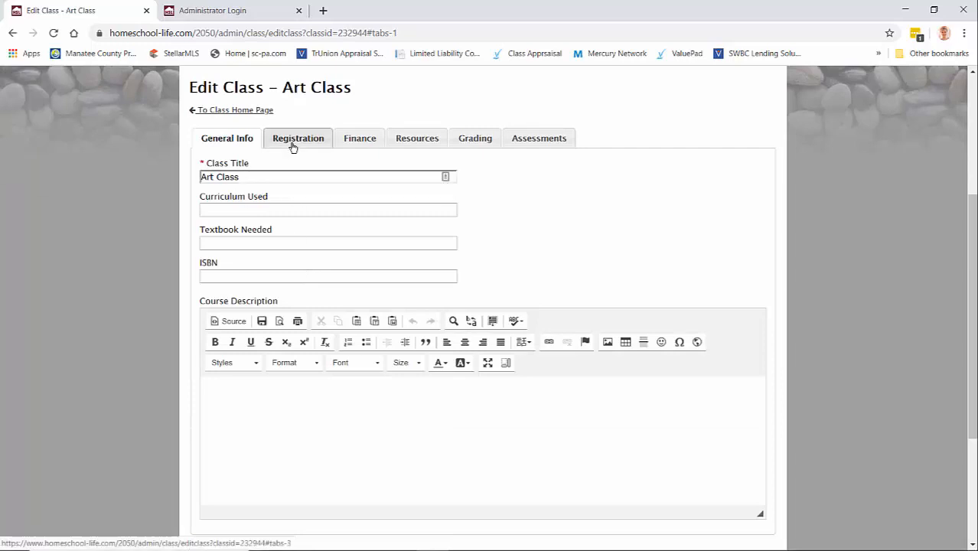
pyautogui.moveTo(417, 139)
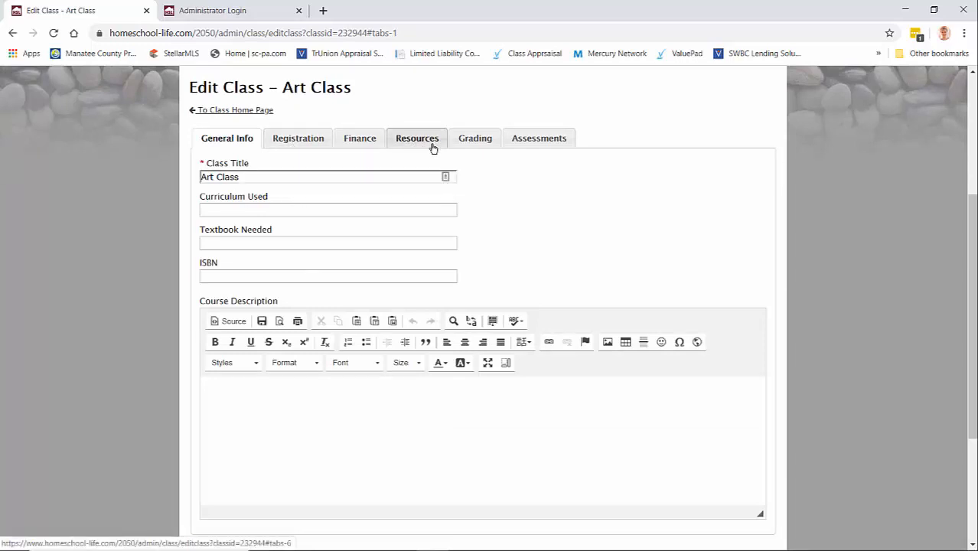
pyautogui.moveTo(487, 358)
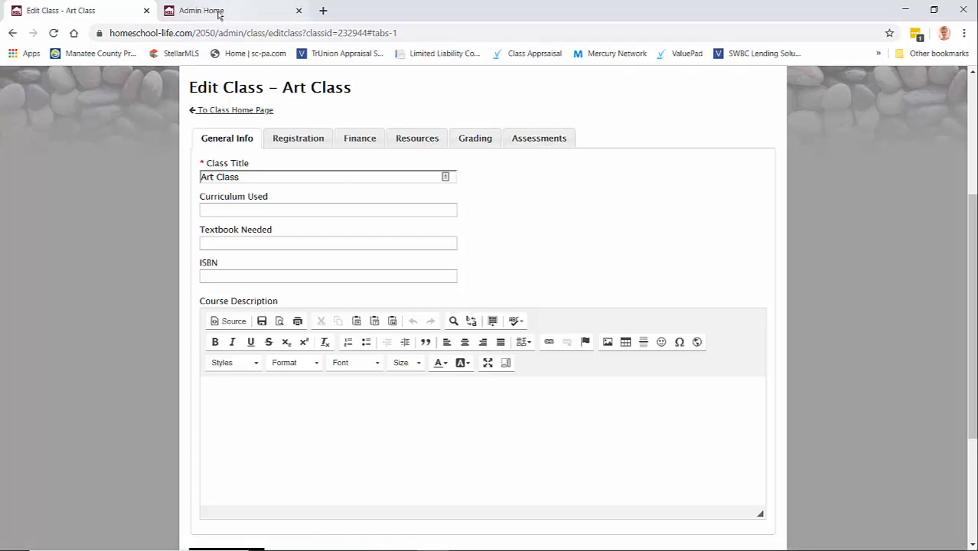
# Switch to the administrator's browser tab showing Admin Home
pyautogui.click(201, 10)
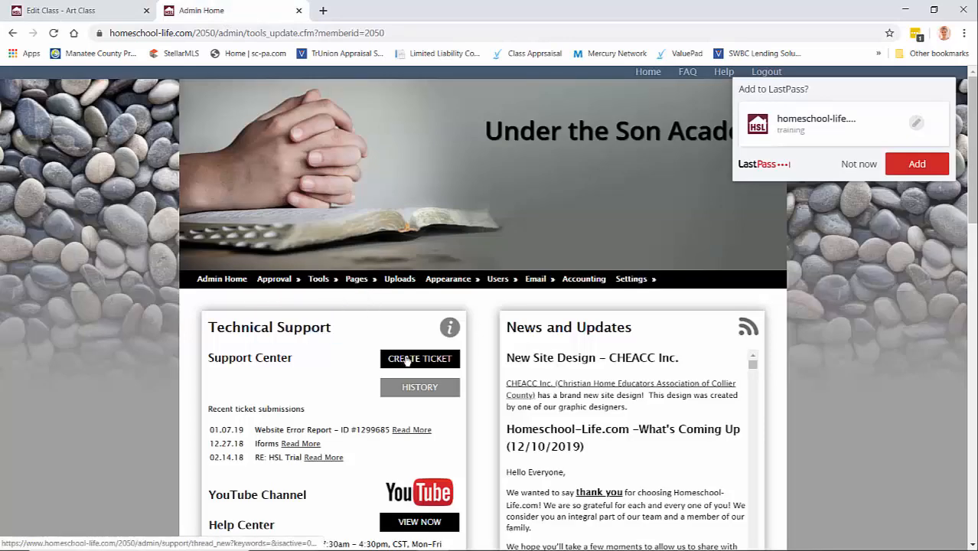